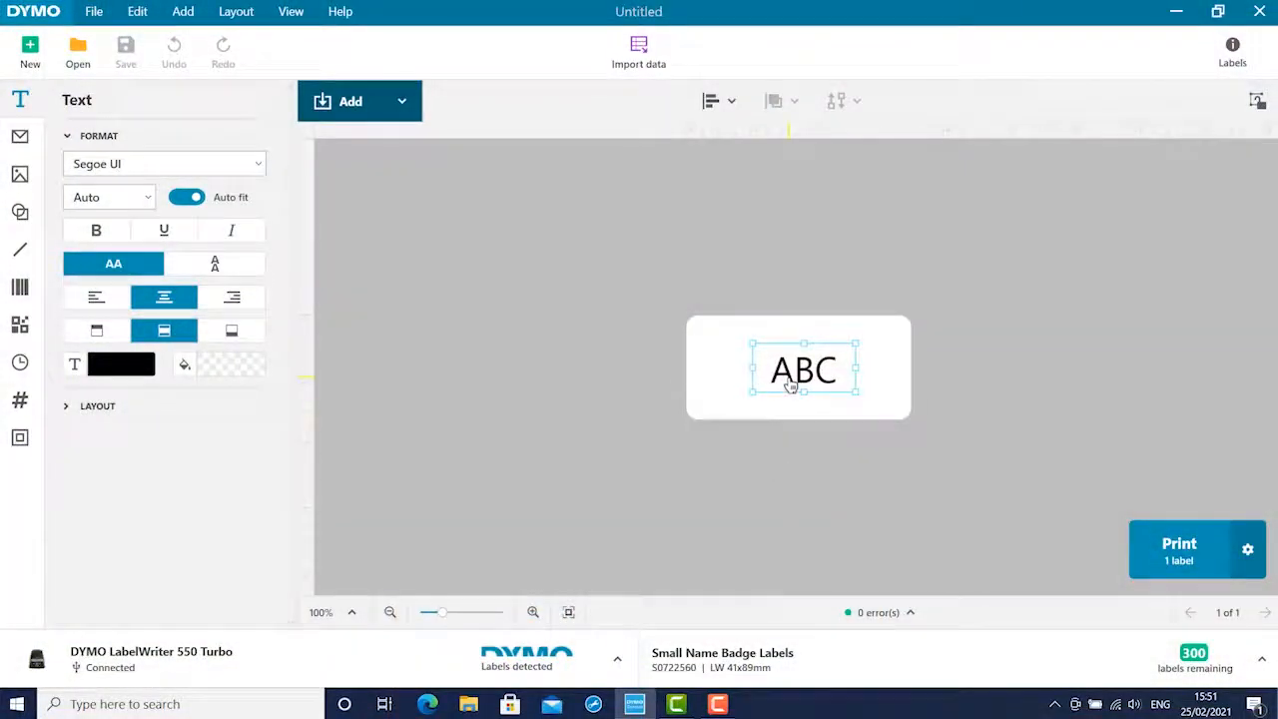
pyautogui.moveTo(695, 252)
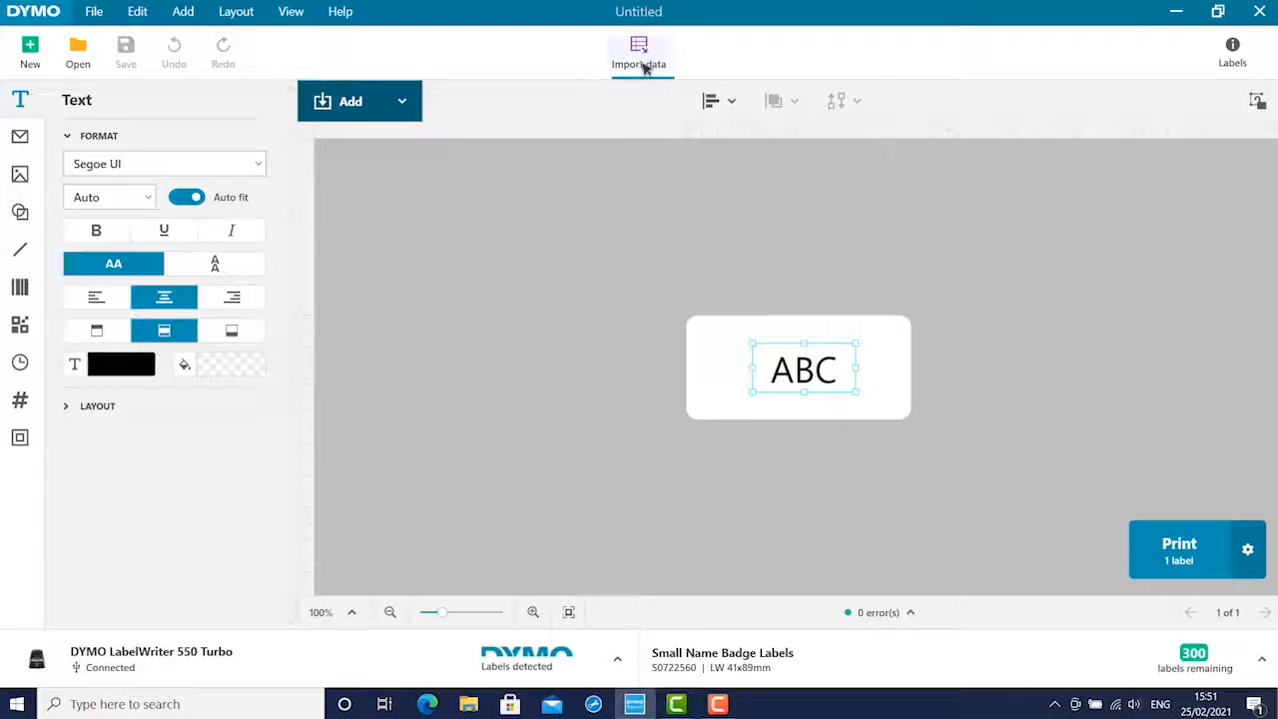
# - Show the Import data screen listing the recent Sample Excel Data file
pyautogui.click(639, 52)
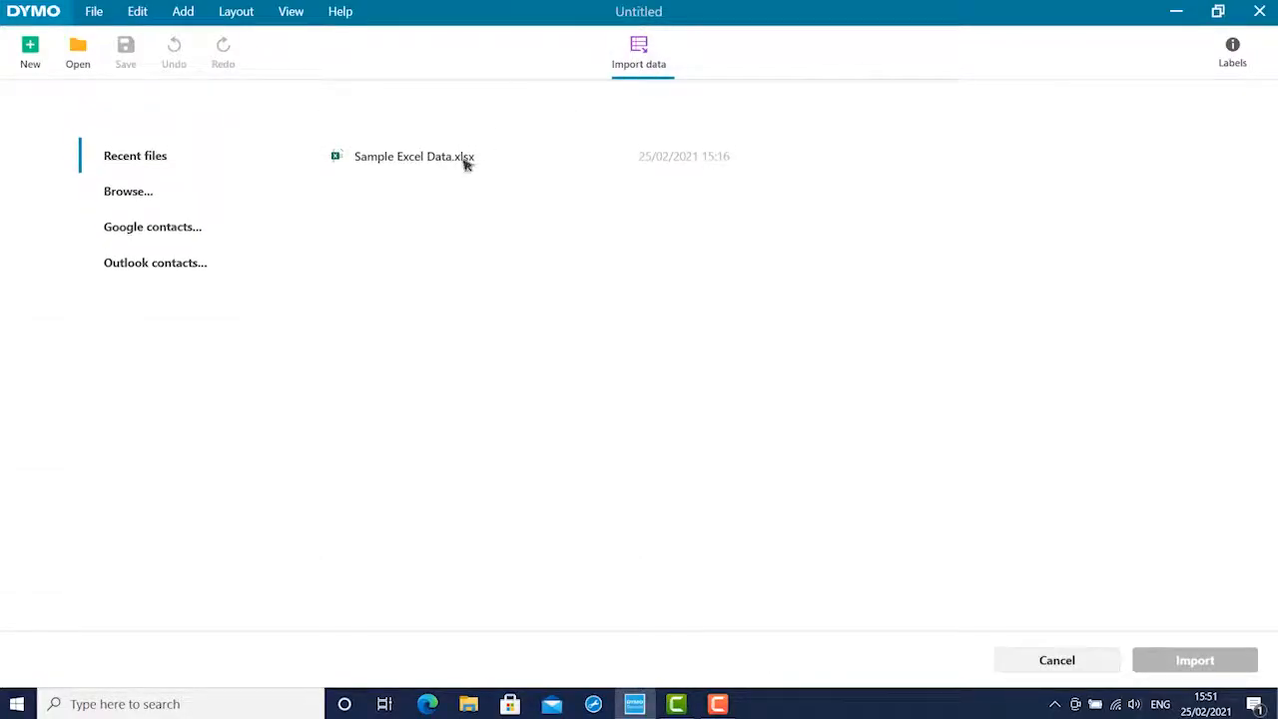
# - Import all seven rows of Sample Excel Data.xlsx with the first row as headers
pyautogui.click(414, 156)
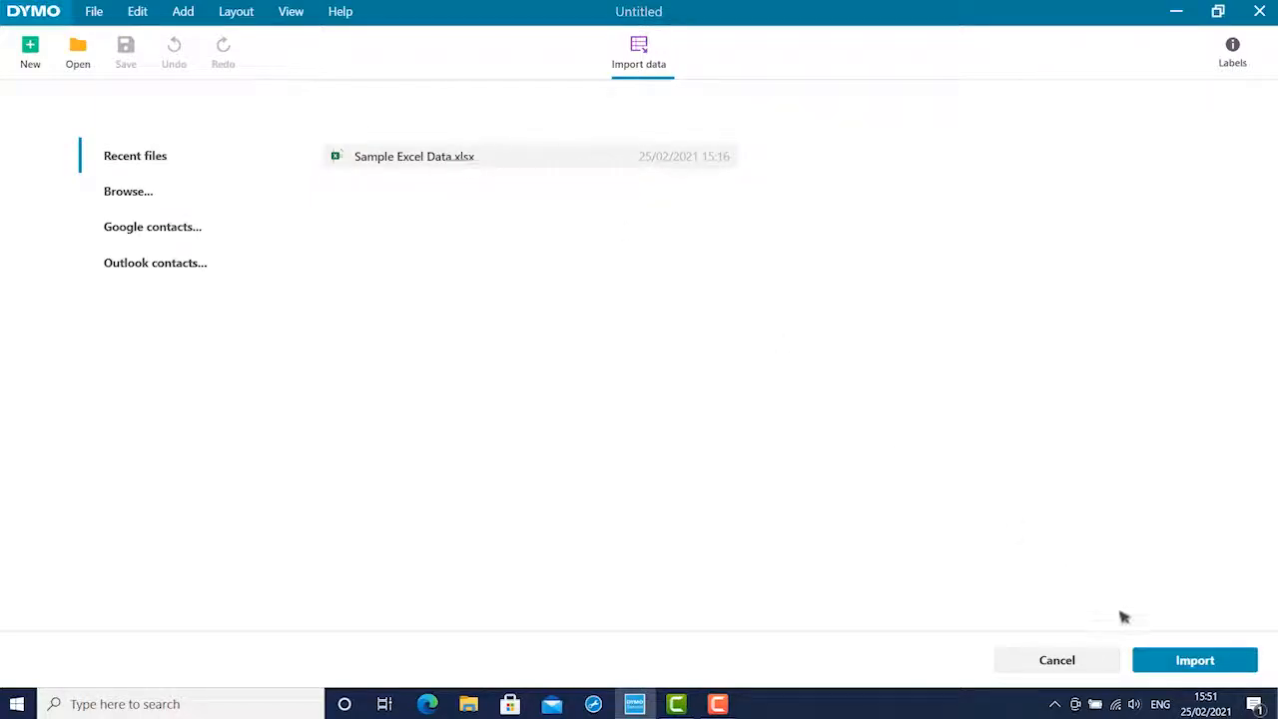
pyautogui.click(414, 156)
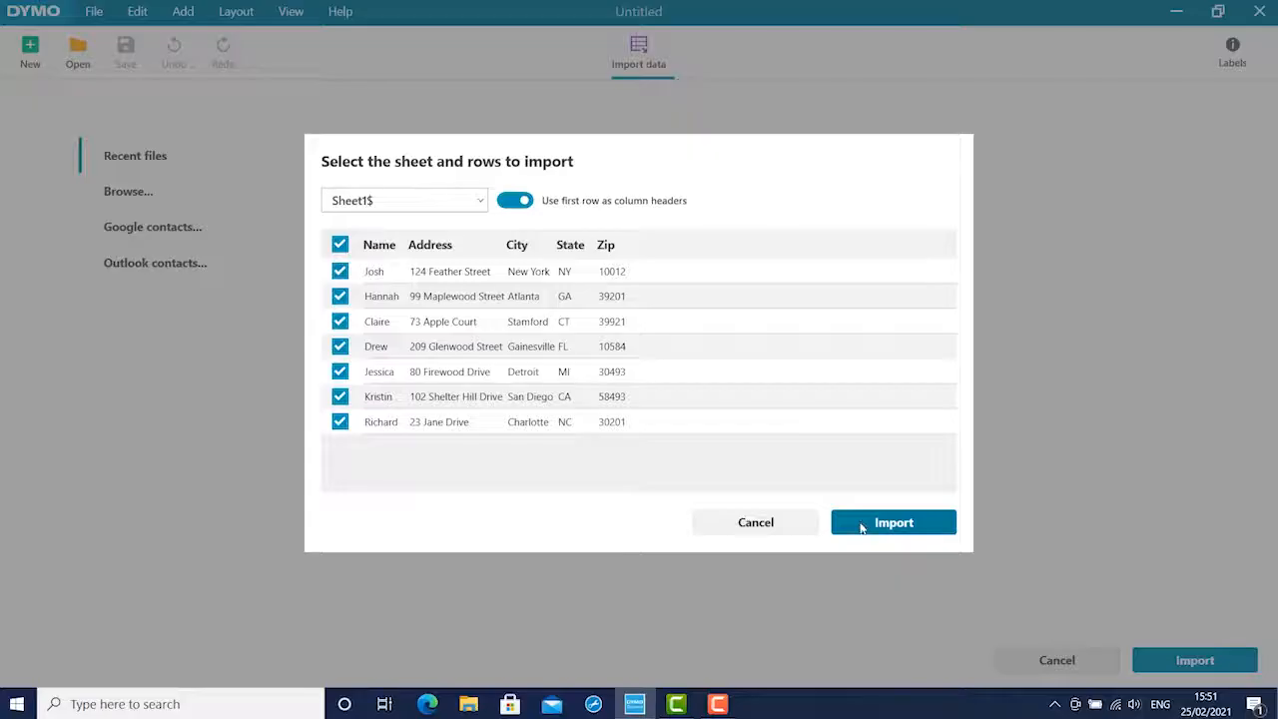
pyautogui.click(893, 521)
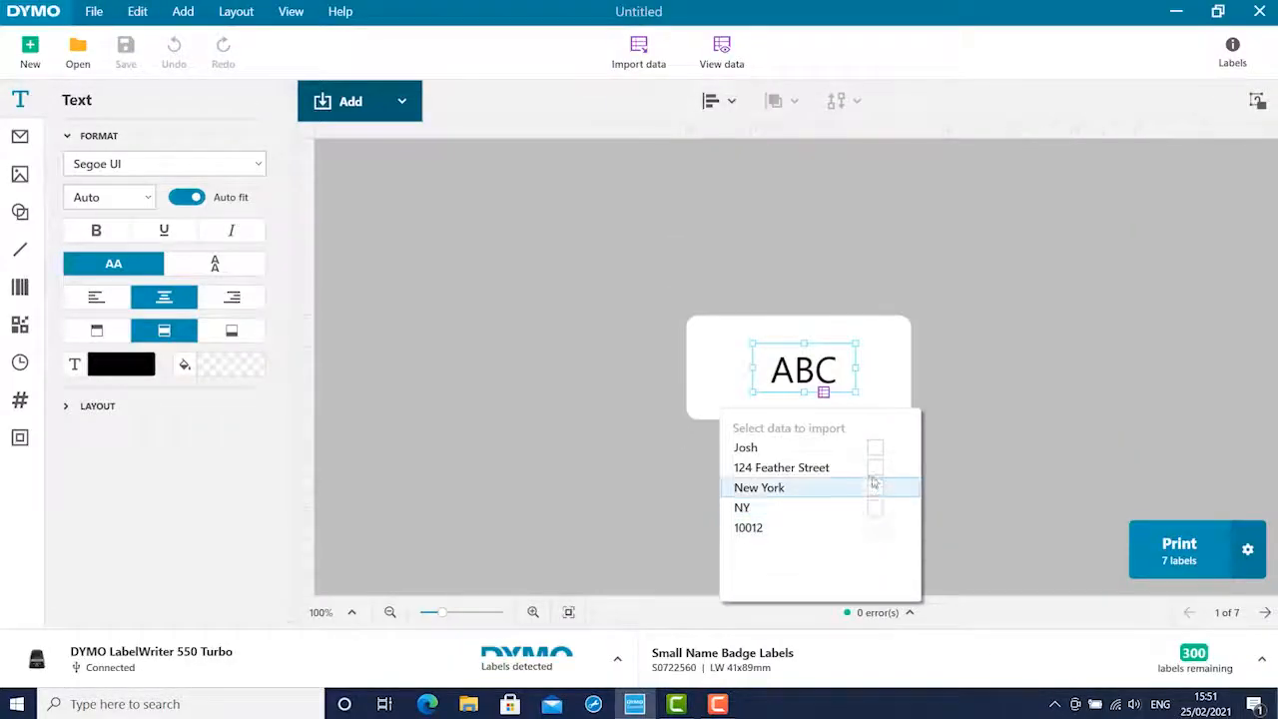
# - Link the Name, Address, City and Zip fields into the label text box in place of 'ABC'
pyautogui.click(875, 447)
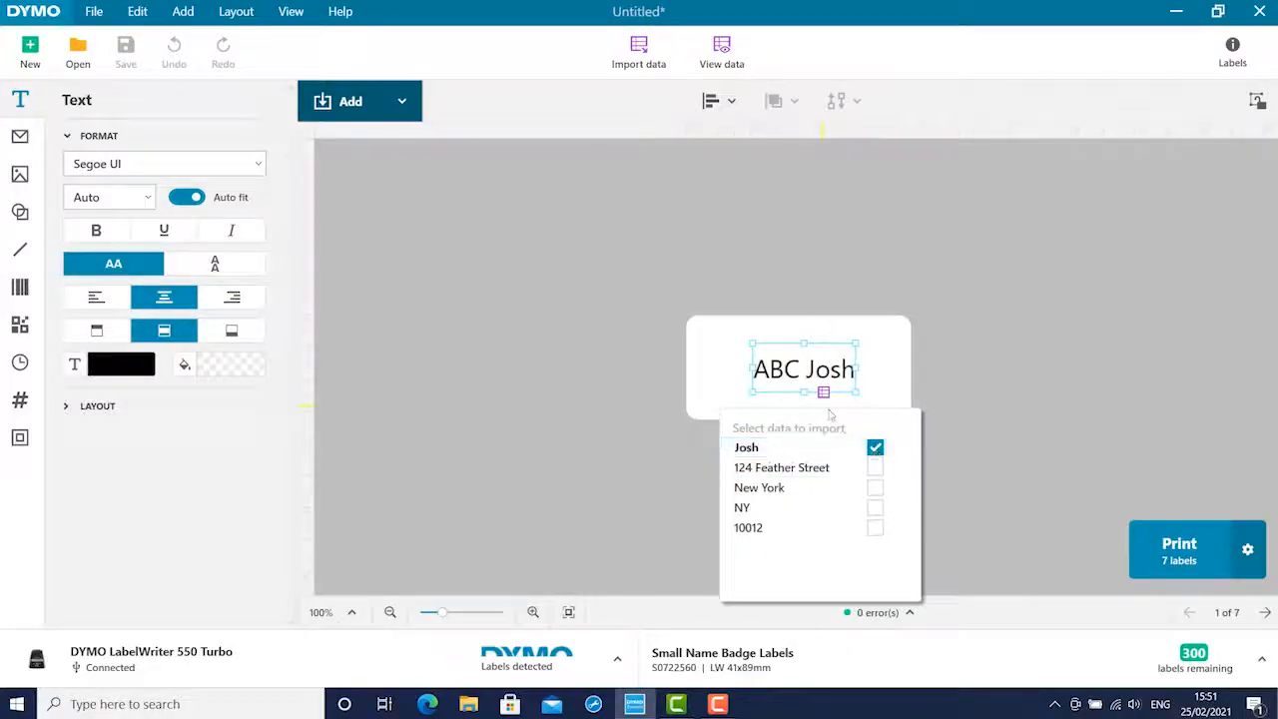
pyautogui.click(874, 447)
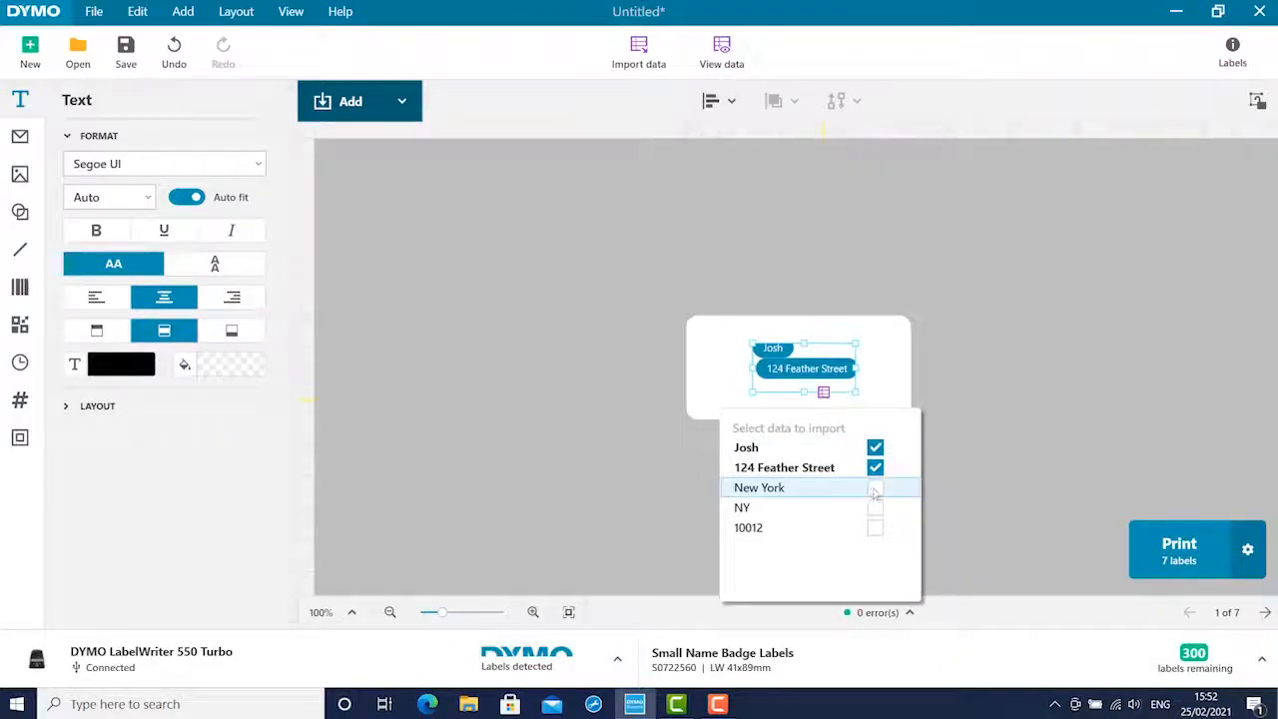
pyautogui.click(875, 487)
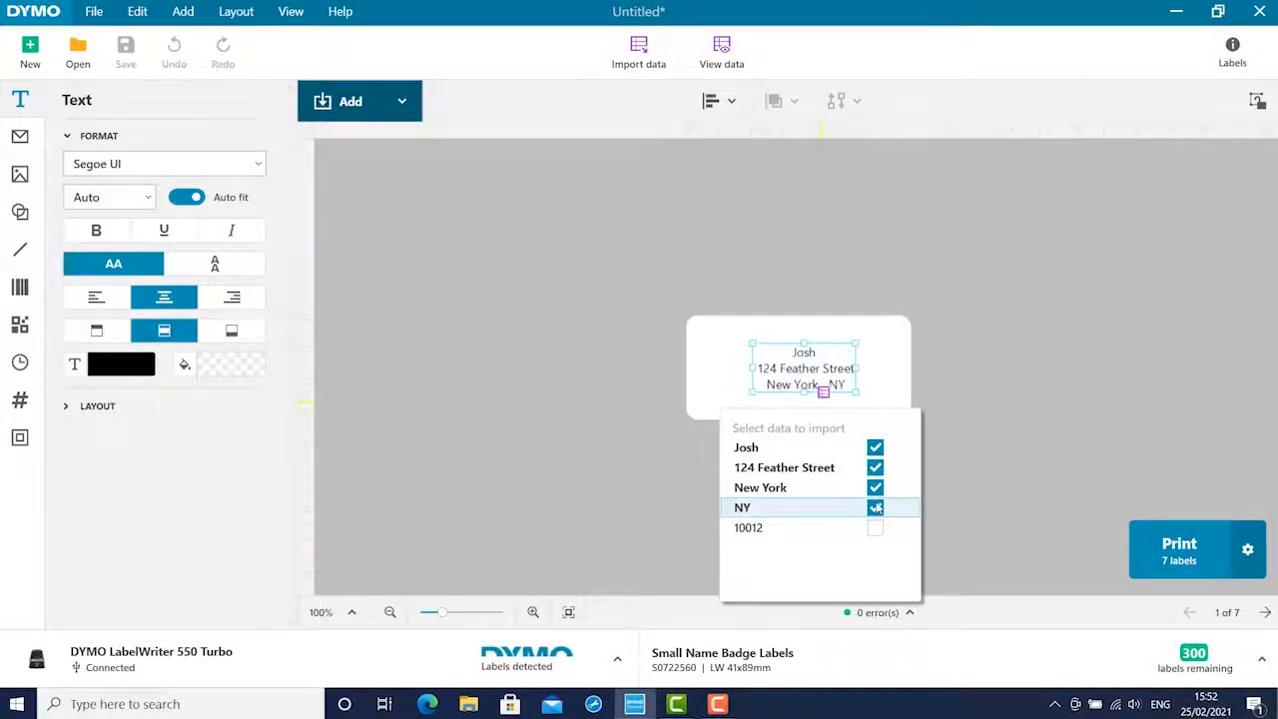
pyautogui.click(874, 527)
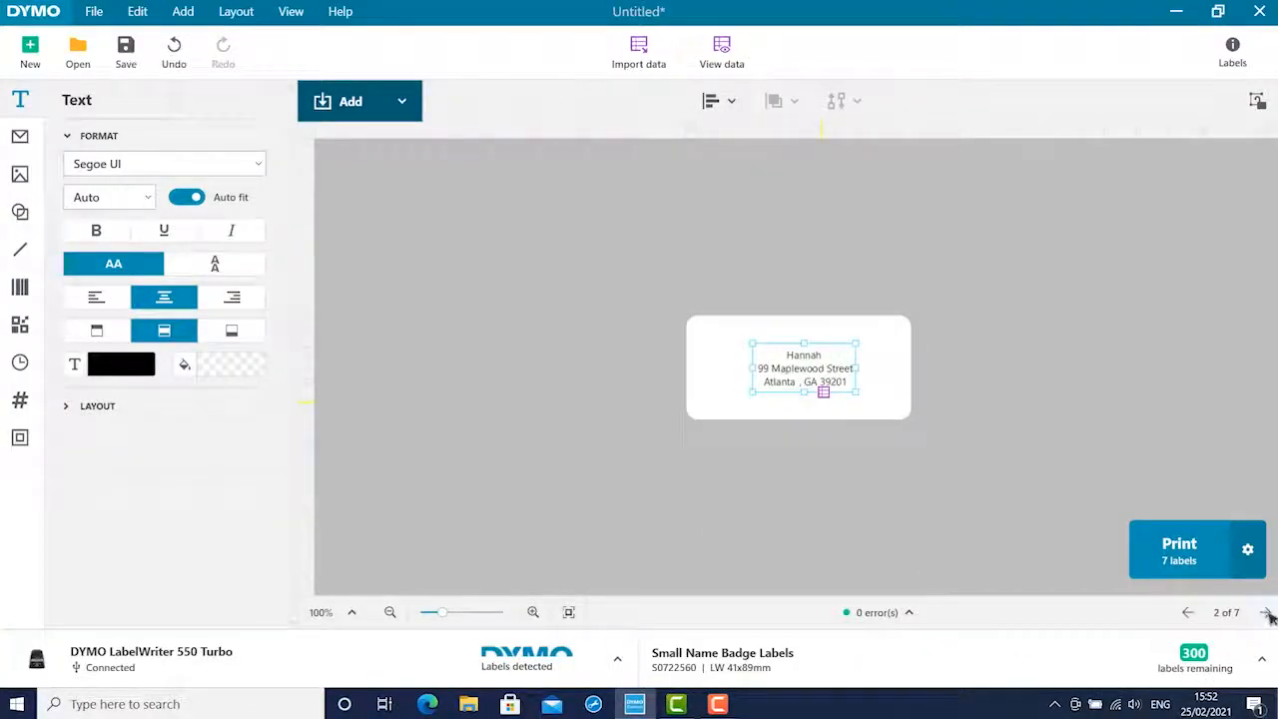
pyautogui.click(1186, 611)
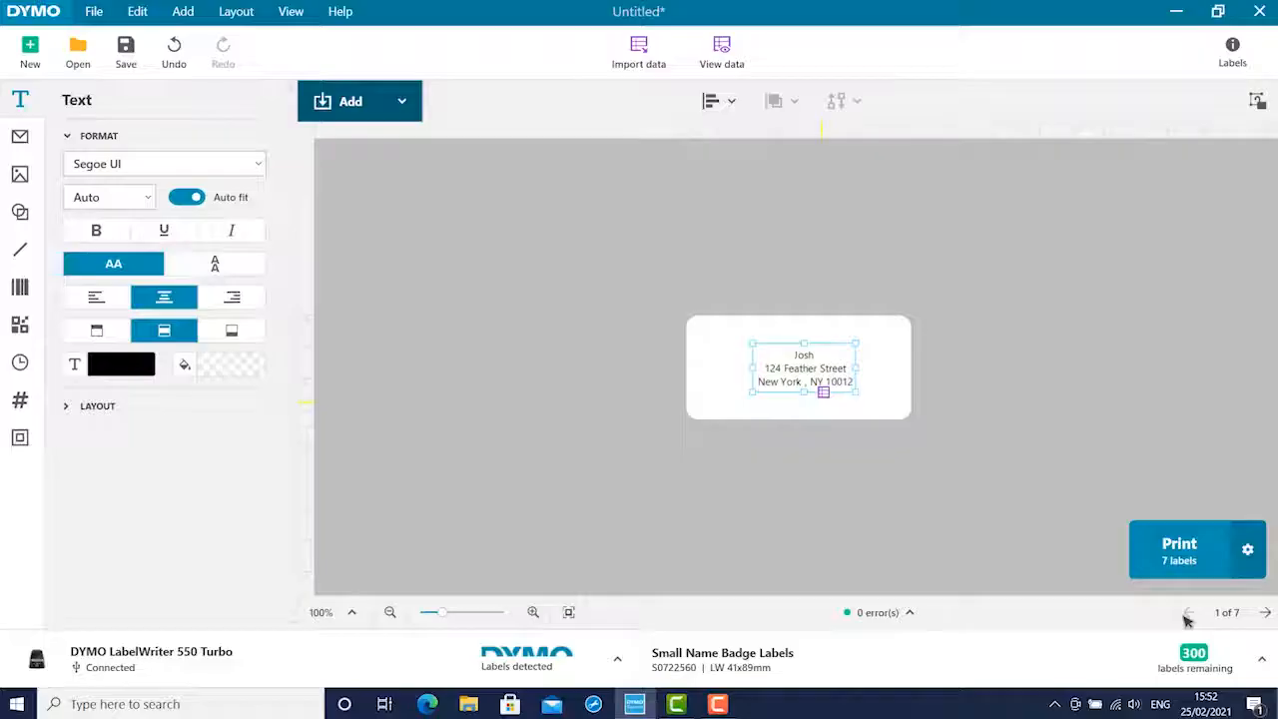